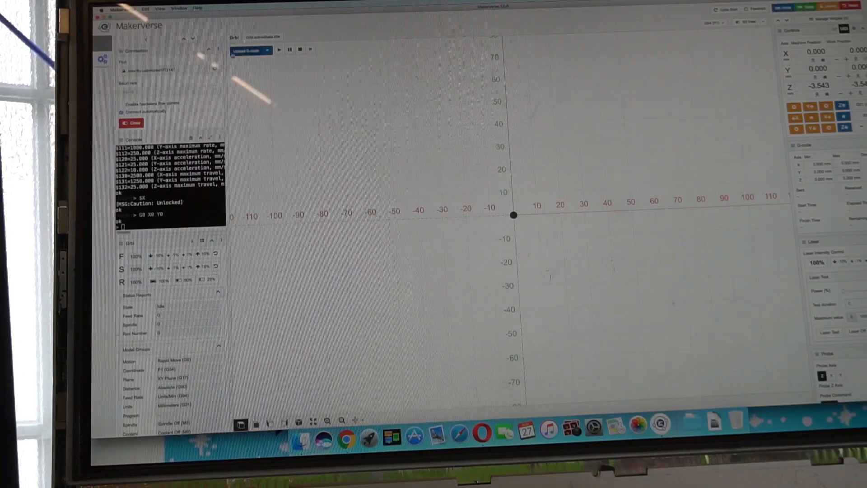
Load the carve G-code file onto the machine through Makerverse's upload picker
click(249, 51)
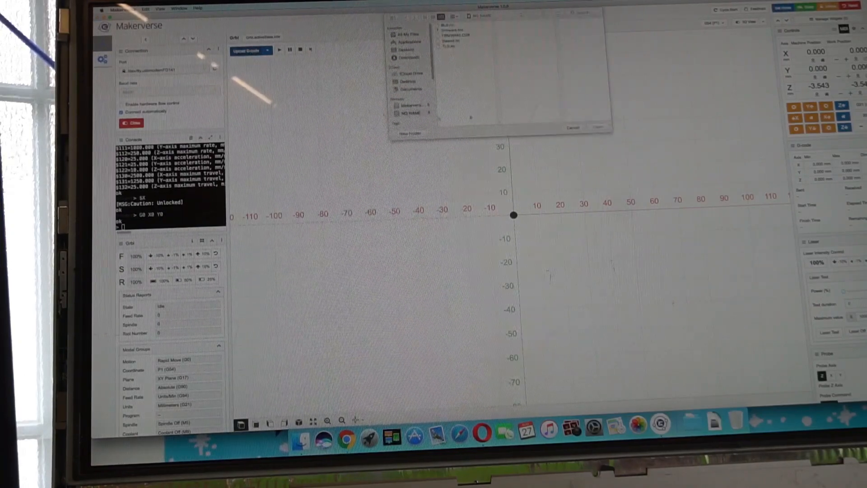
click(448, 27)
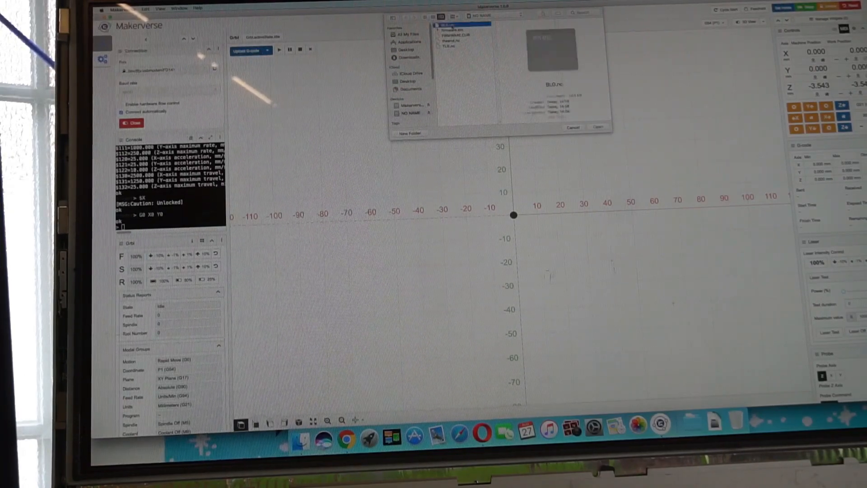
click(597, 127)
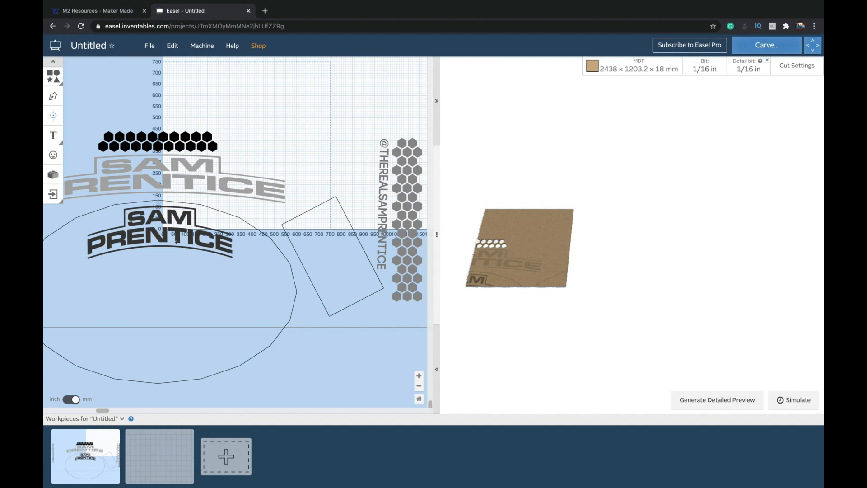
Launch Box Maker from the App Library, giving a 100 × 75 × 125 mm dogboned box
click(716, 400)
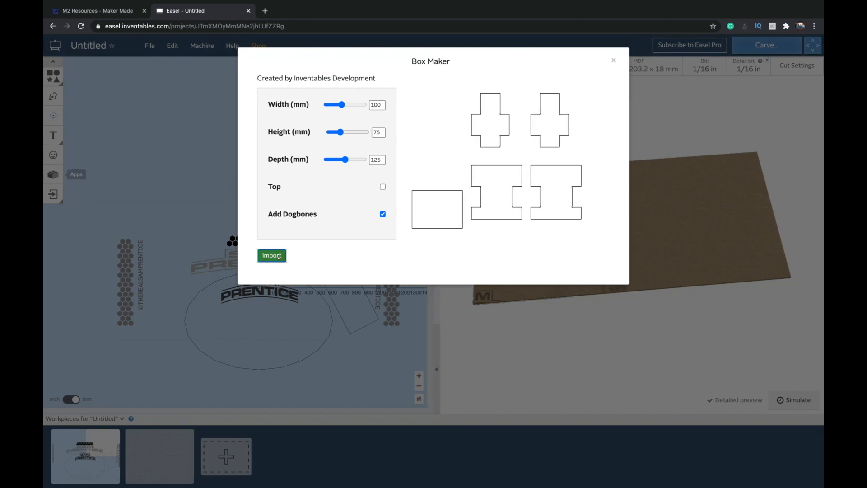
Discard the Box Maker design and return to the App Library of generators
click(271, 254)
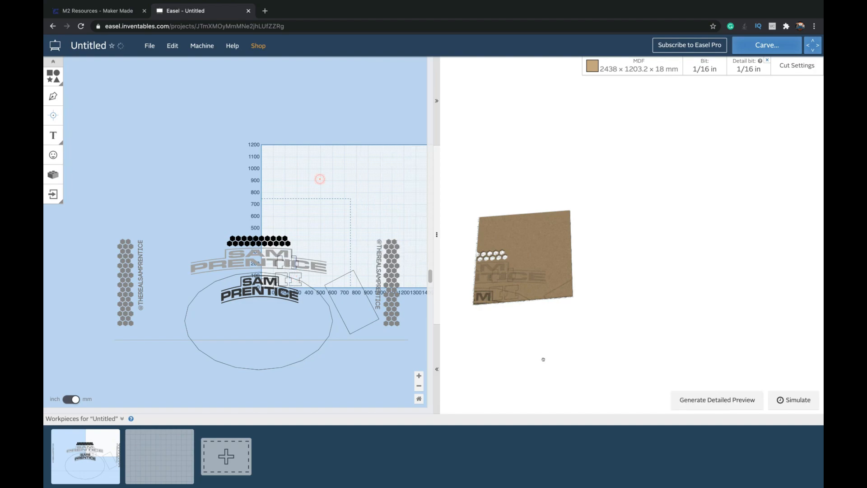
click(716, 400)
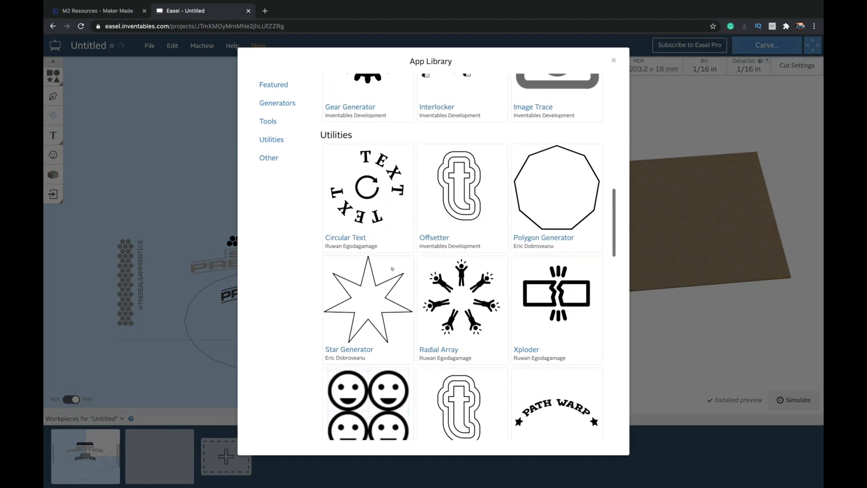
Browse the utility generators (Circular Text, Offsetter, Polygon, Star) and leave without adding any
scroll(down, 3)
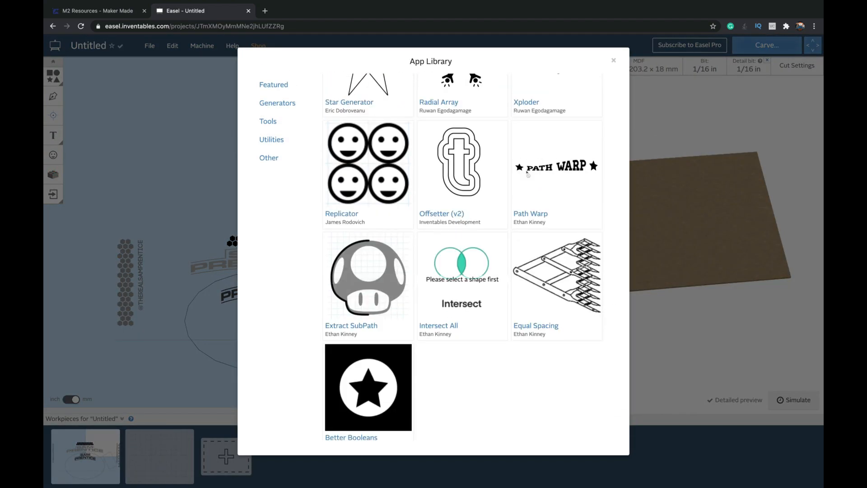
scroll(down, 3)
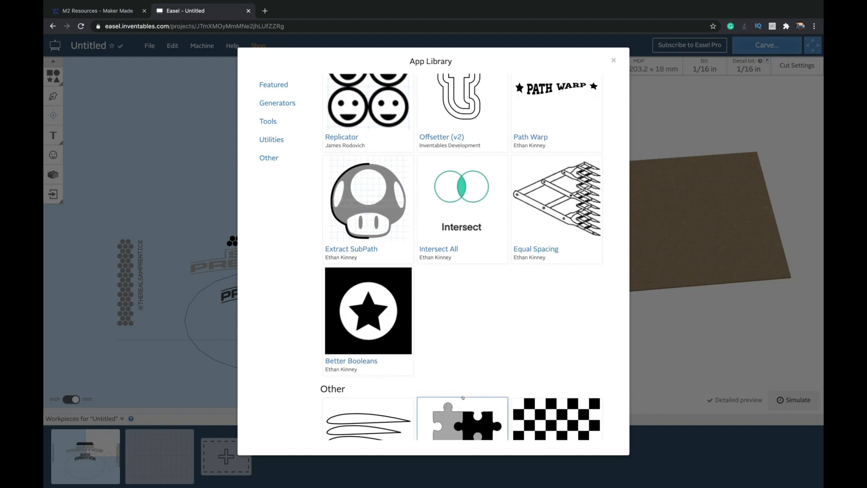
scroll(down, 3)
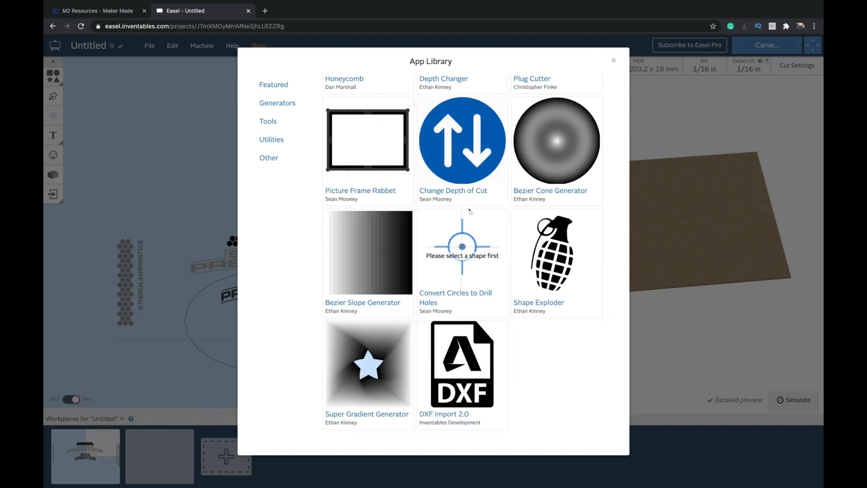
click(277, 103)
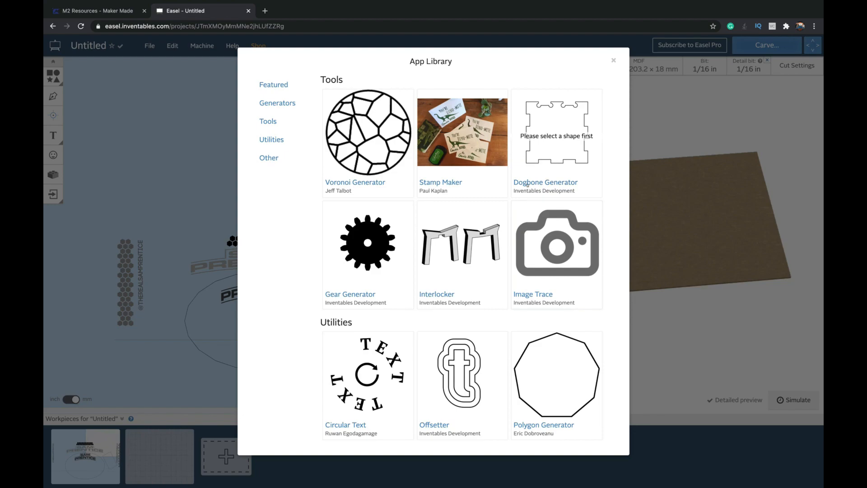
scroll(down, 3)
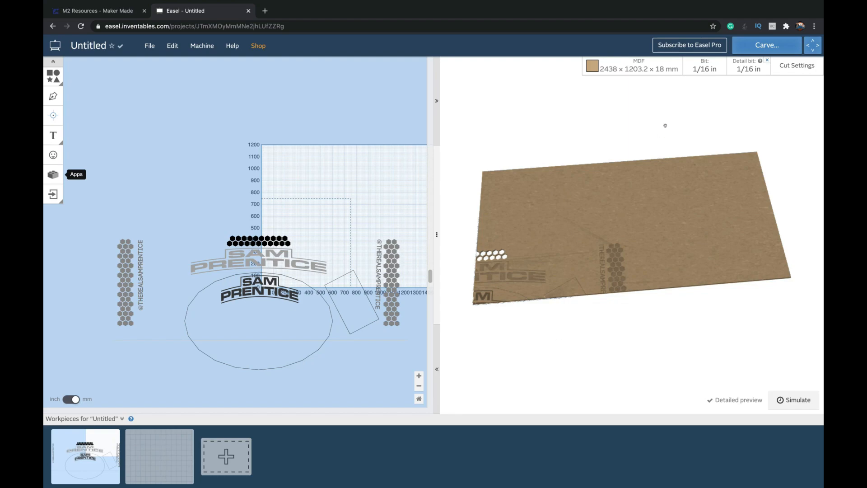
click(632, 65)
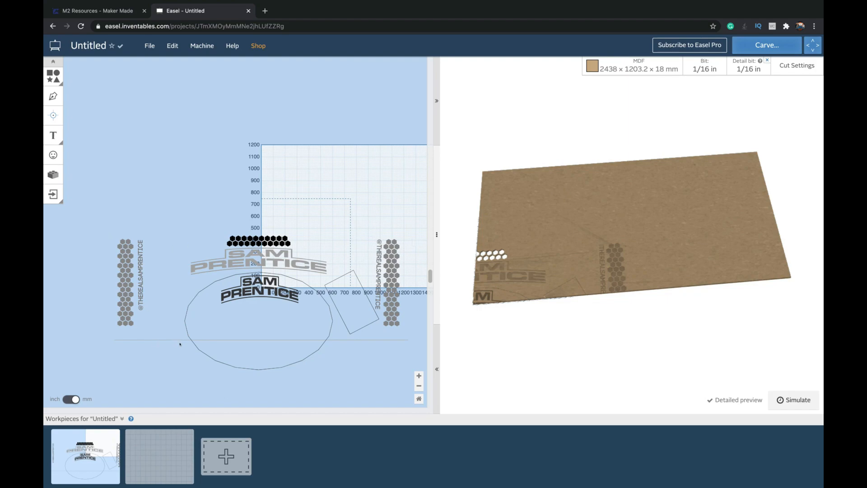
mouse_move(285, 316)
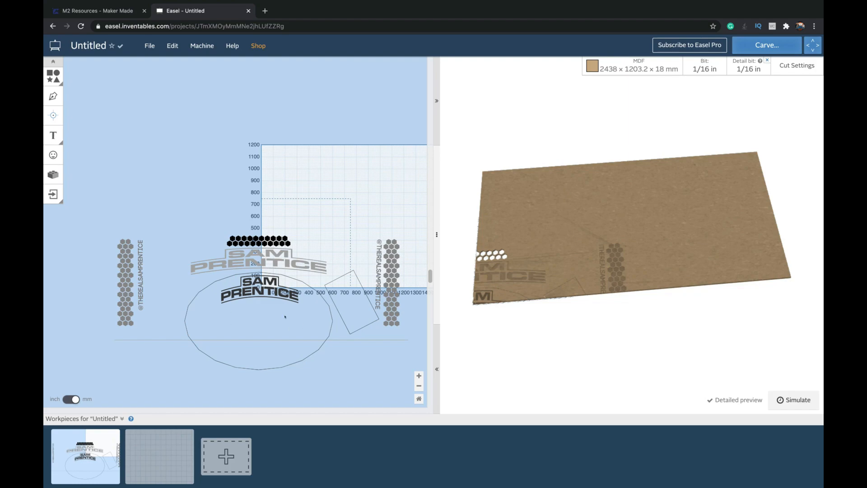
mouse_move(294, 271)
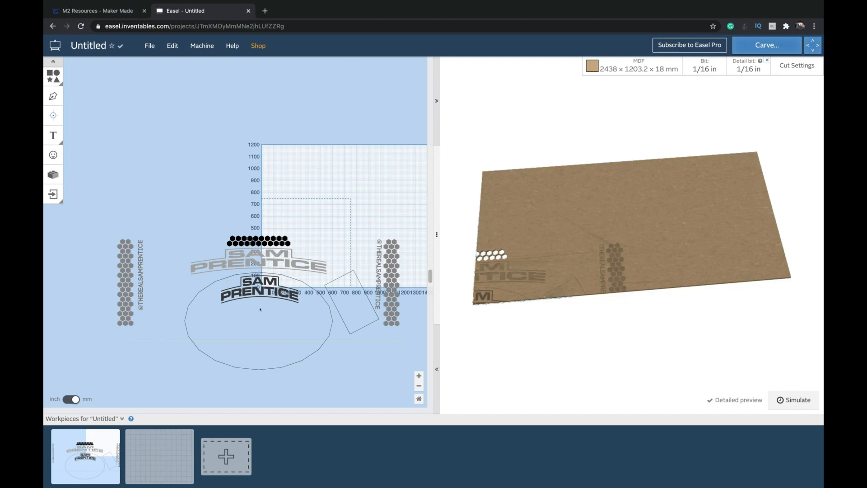
mouse_move(261, 92)
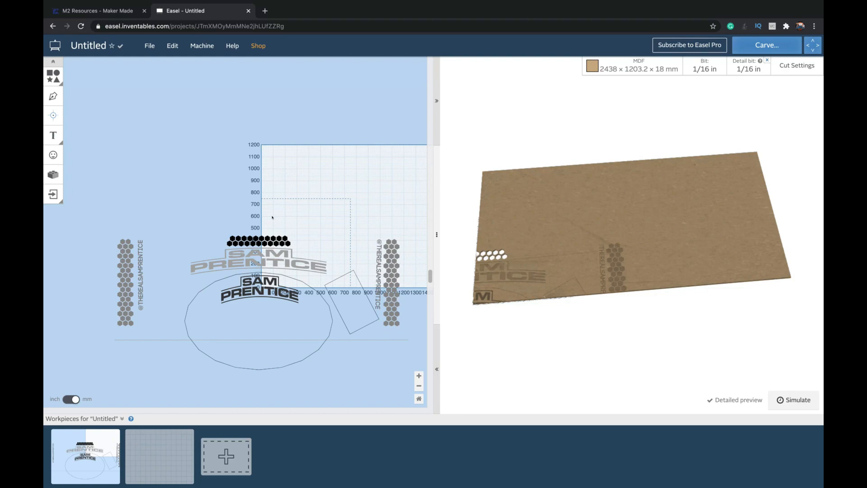
mouse_move(385, 211)
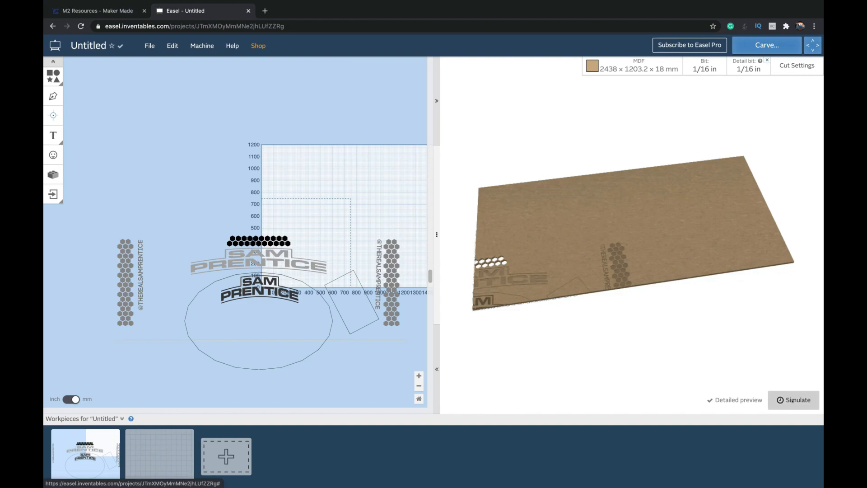
Simulate the desk carve, stepping playback through the ~21h 30min + 3h 4min toolpaths
click(796, 400)
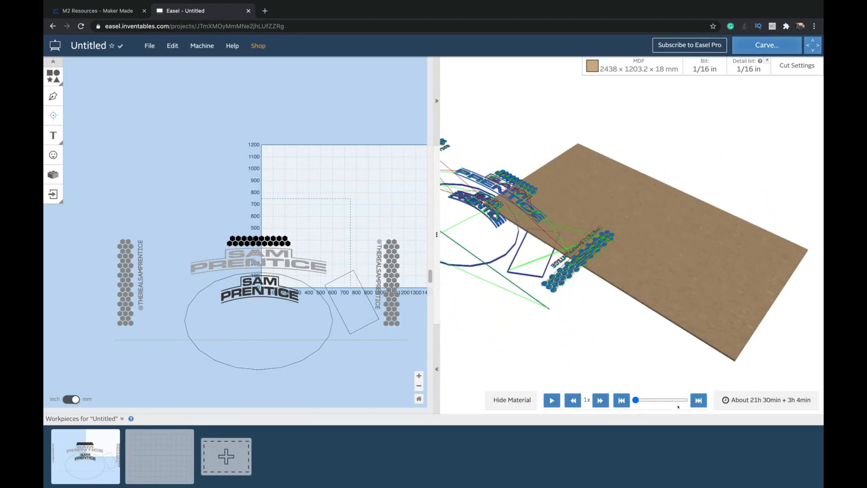
drag(634, 400, 640, 400)
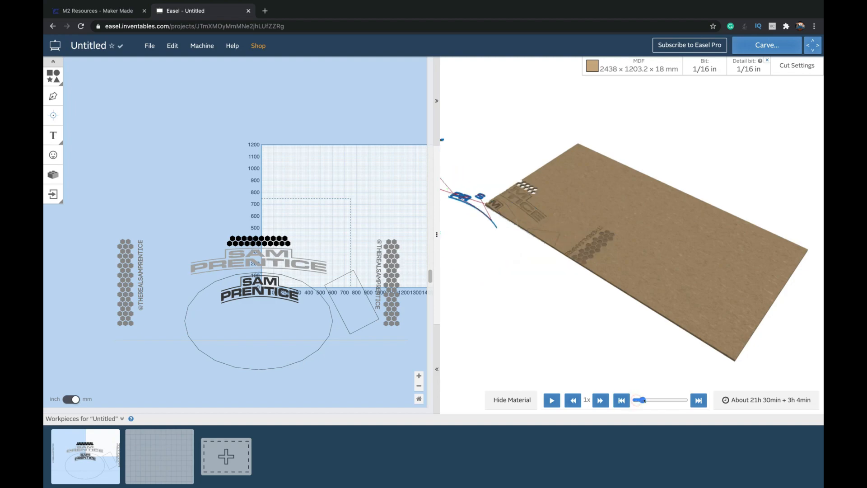